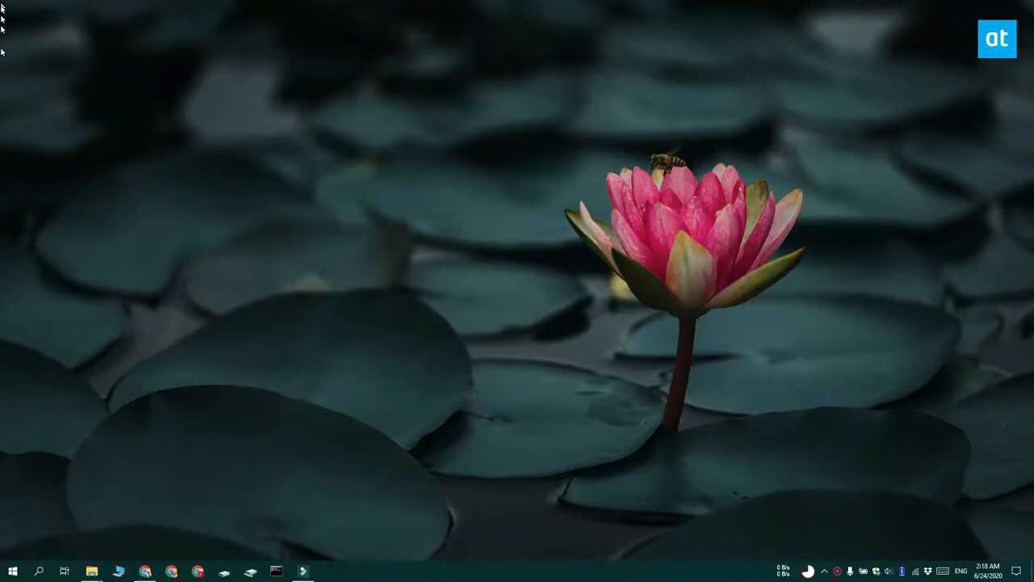
mouse_move(337, 323)
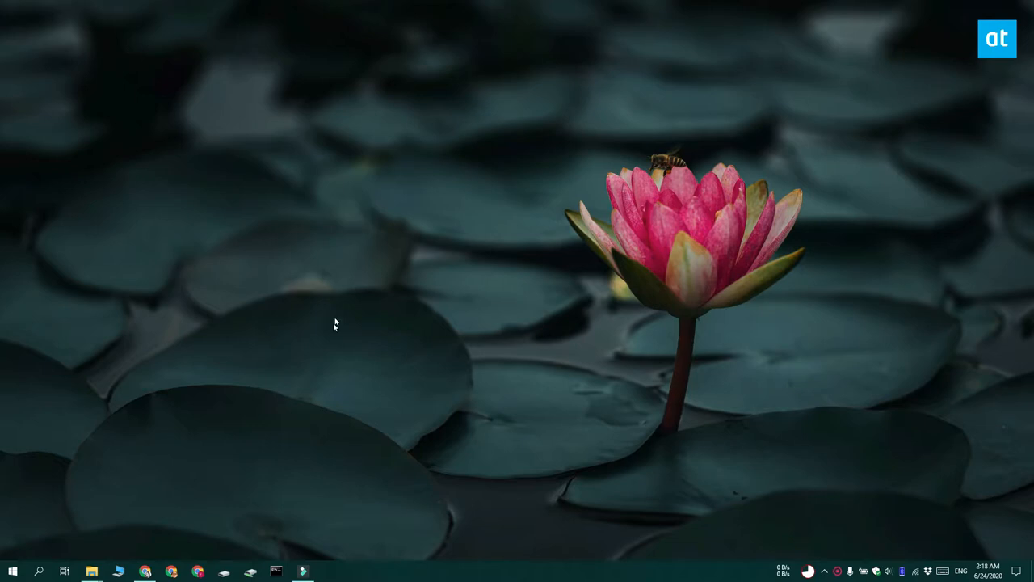
mouse_move(785, 520)
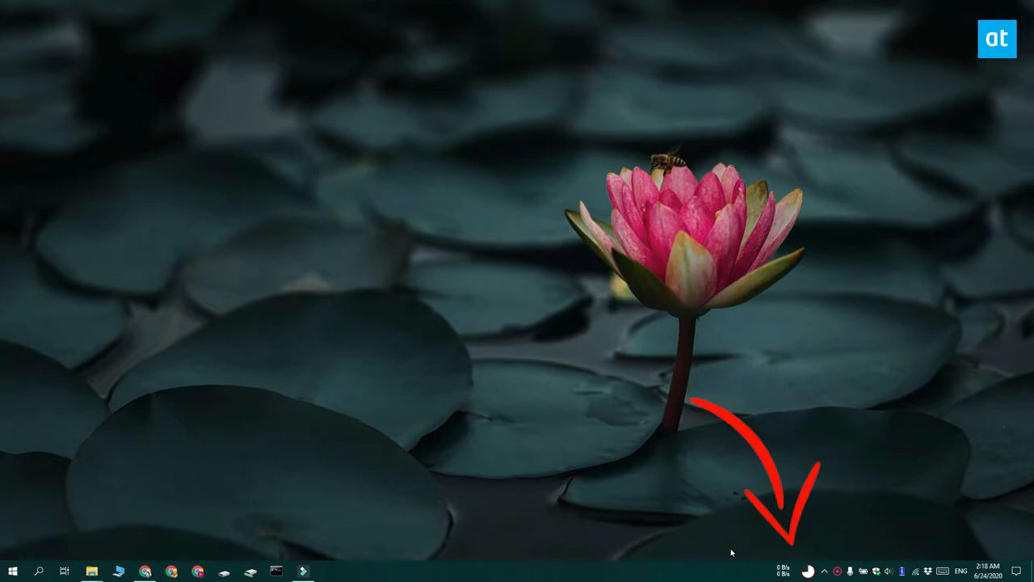
mouse_move(349, 439)
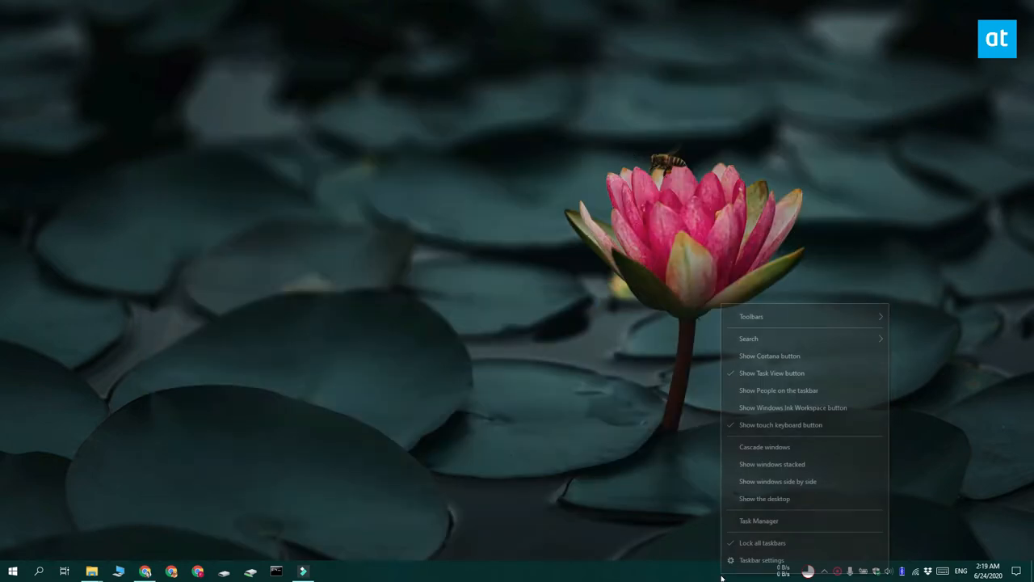
- Add the XMeters toolbar from the taskbar's Toolbars list so its meters appear
click(749, 315)
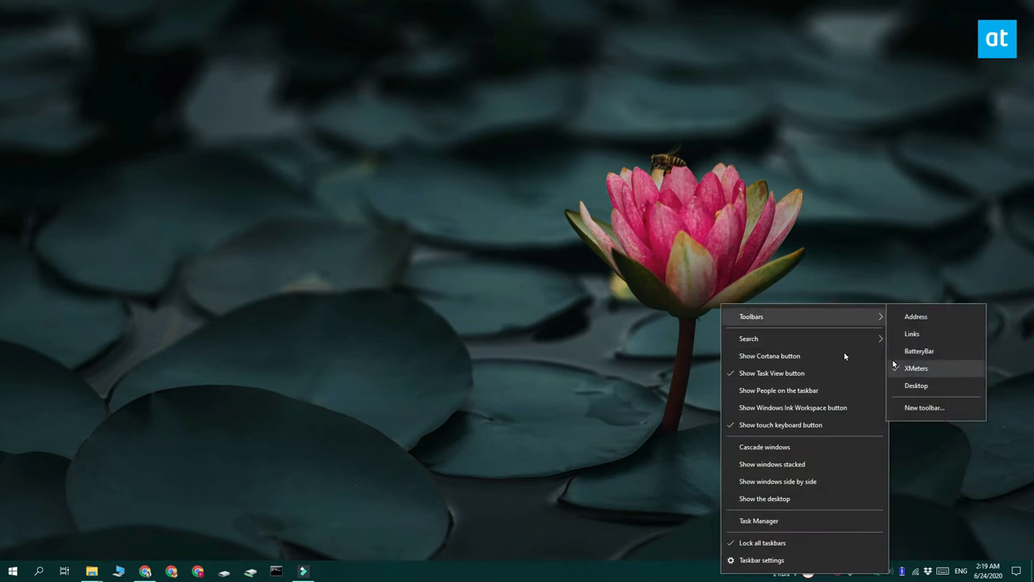
click(917, 368)
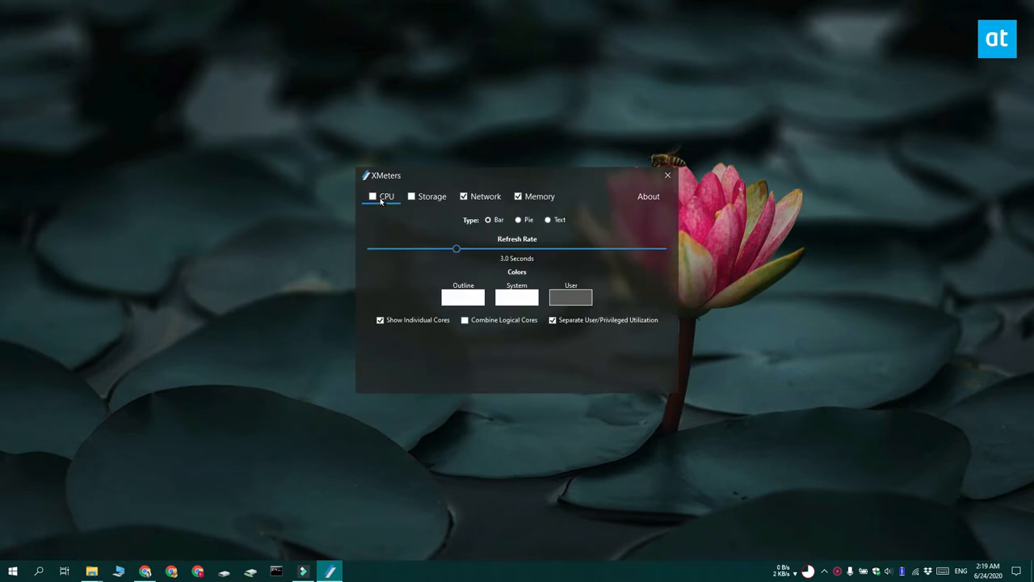
- Enable the CPU and Storage meters alongside Network and Memory
click(372, 197)
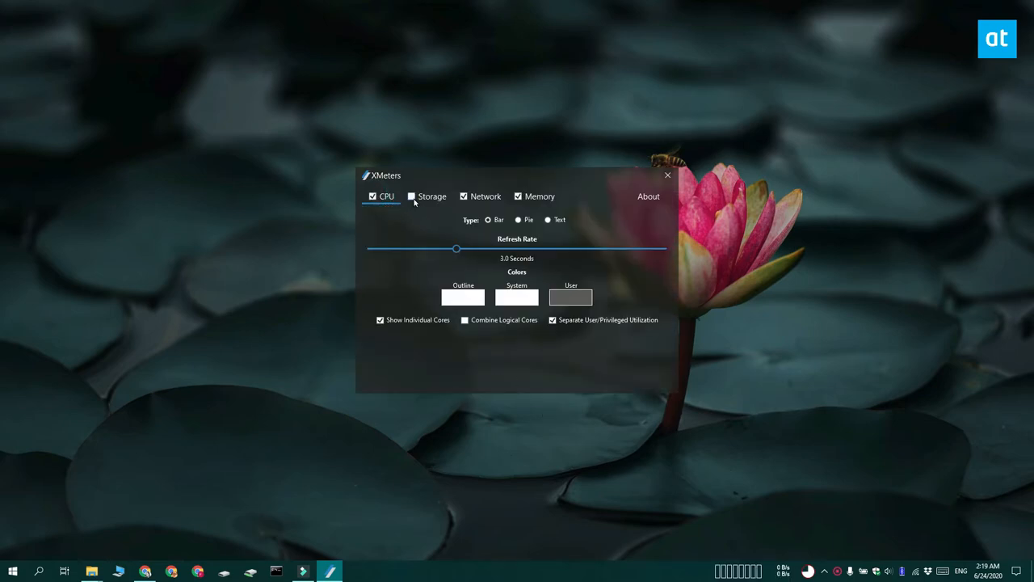
click(432, 196)
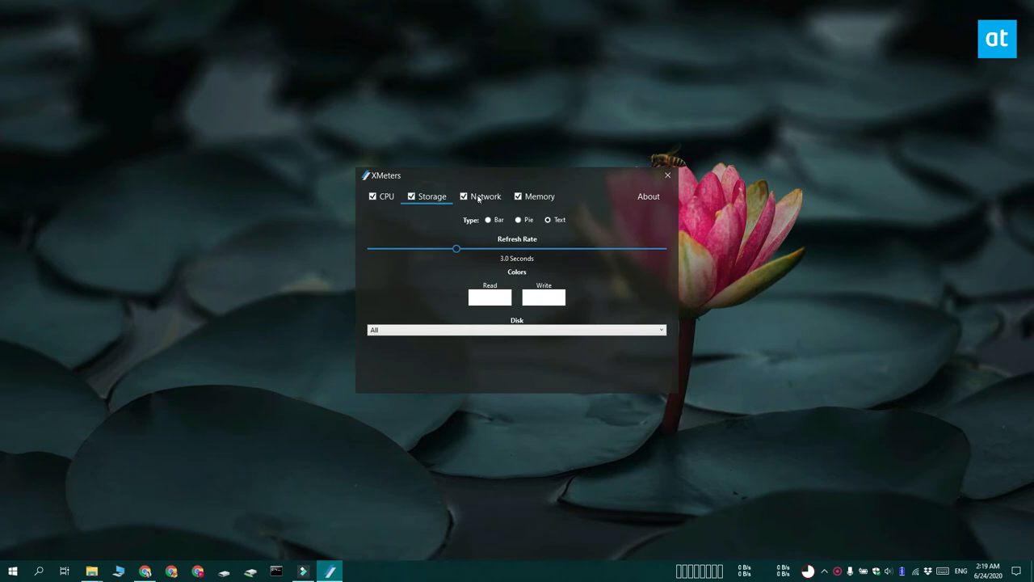
click(540, 198)
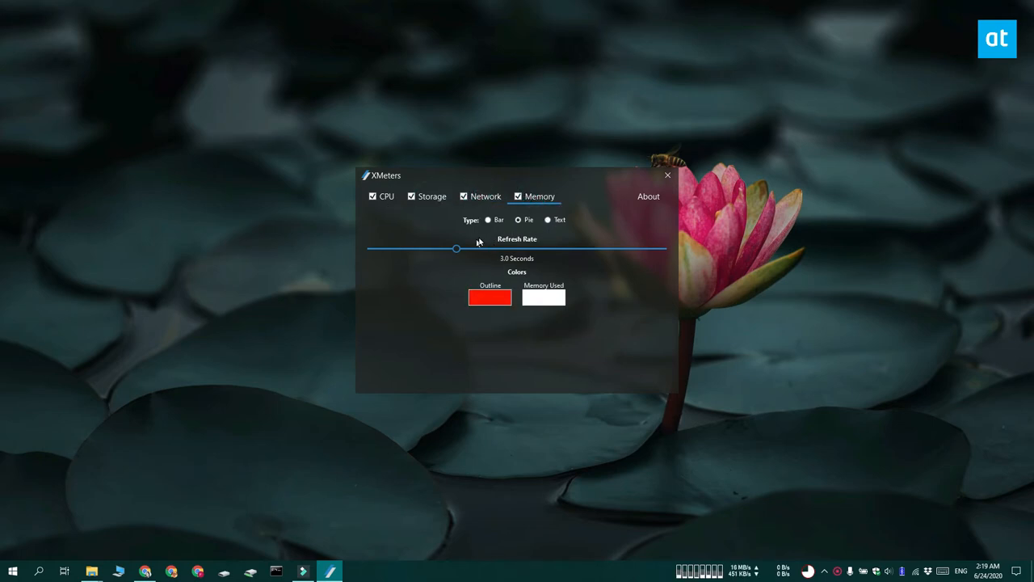
- Try the pie chart for memory, then set the memory meter type to Text percentage
click(488, 220)
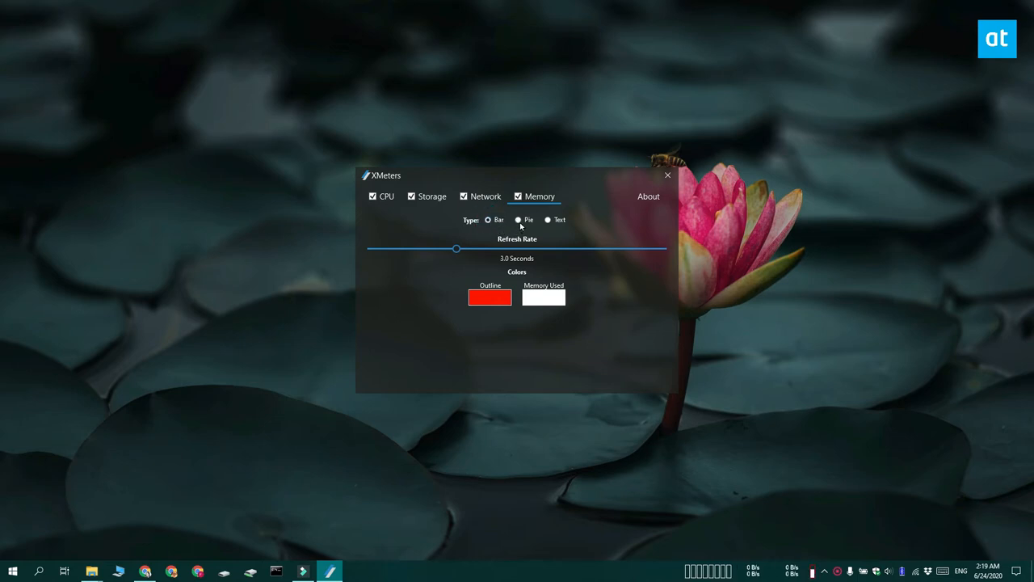
click(517, 219)
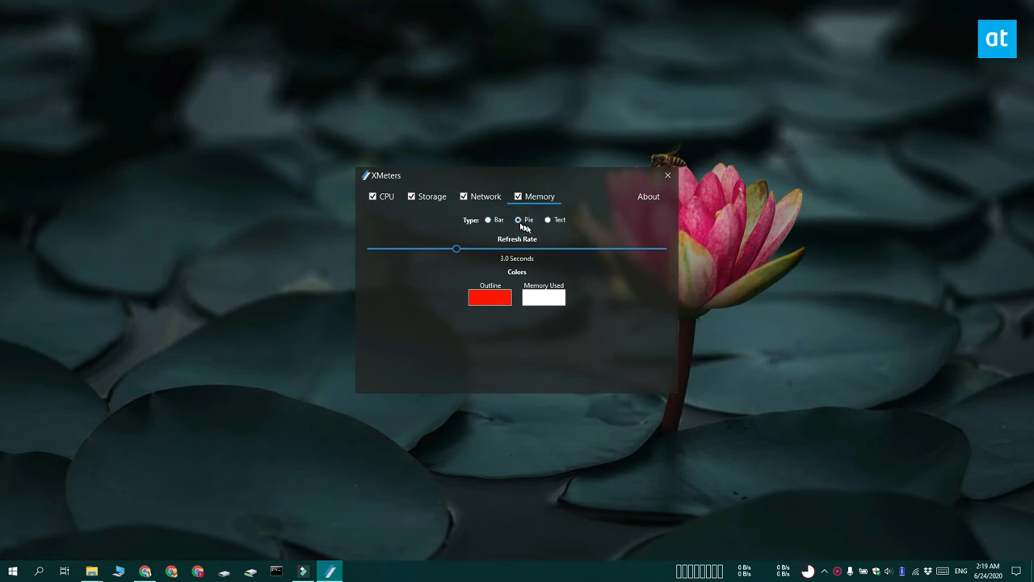
click(549, 219)
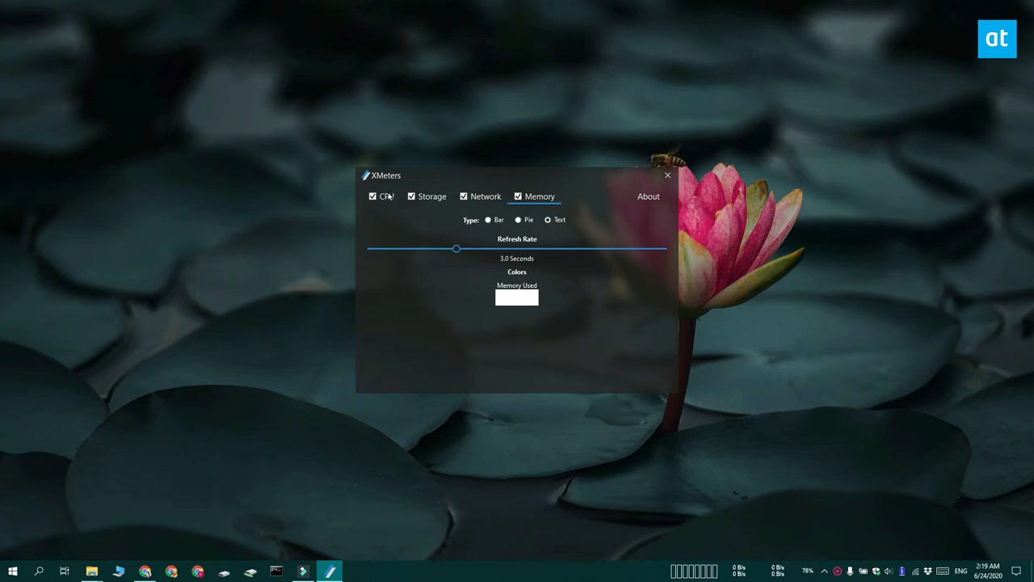
click(382, 196)
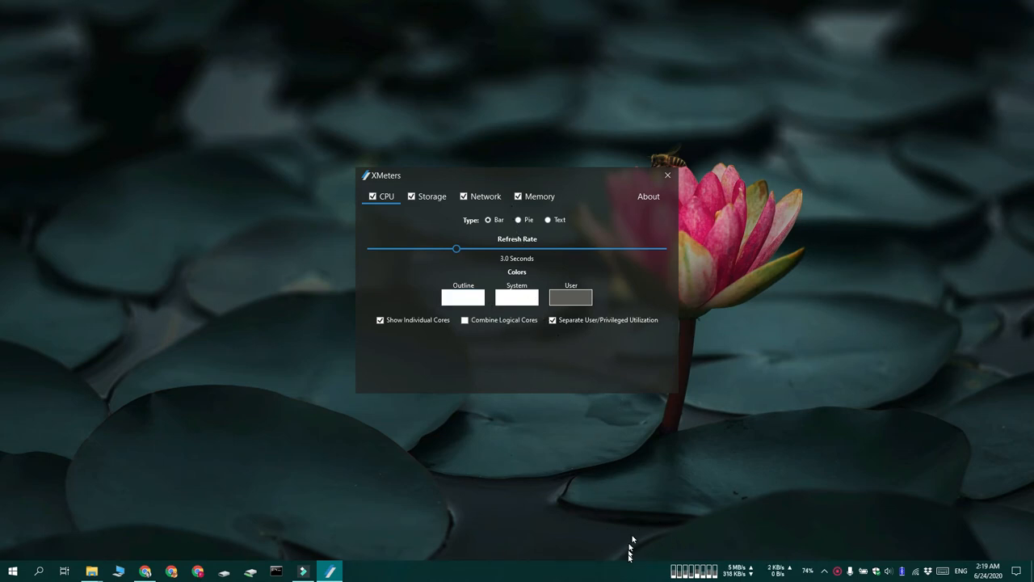
mouse_move(503, 443)
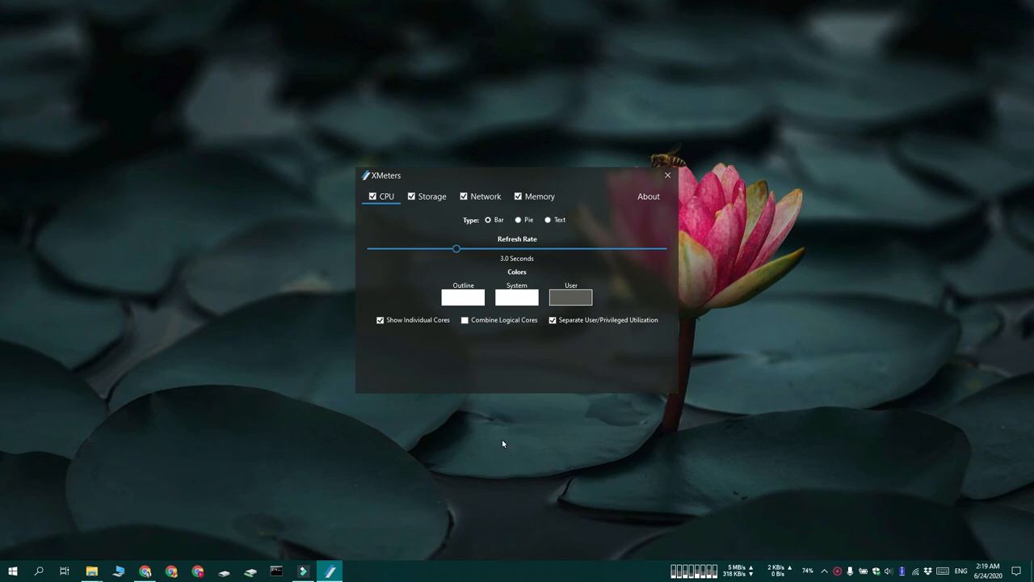
mouse_move(538, 265)
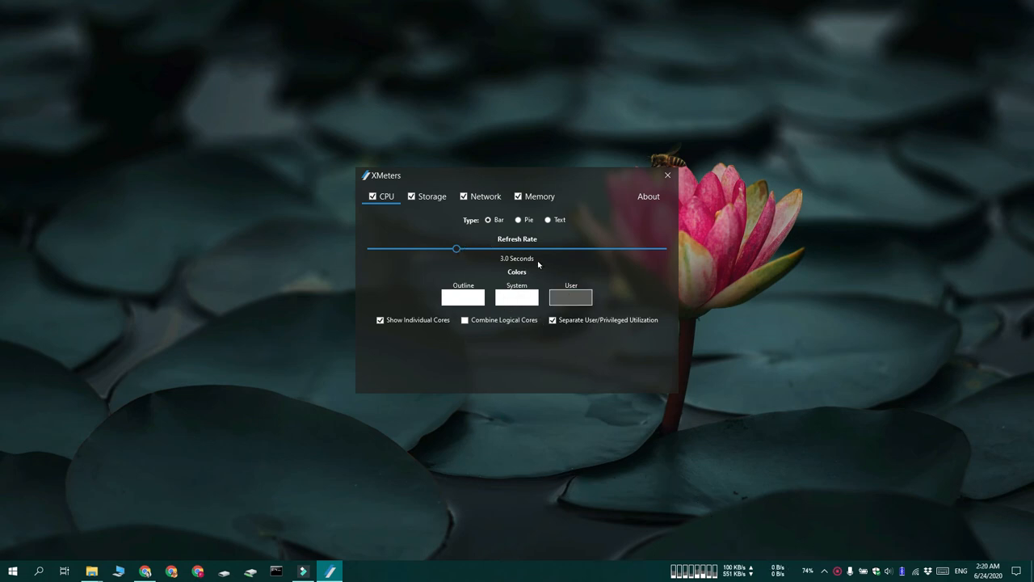